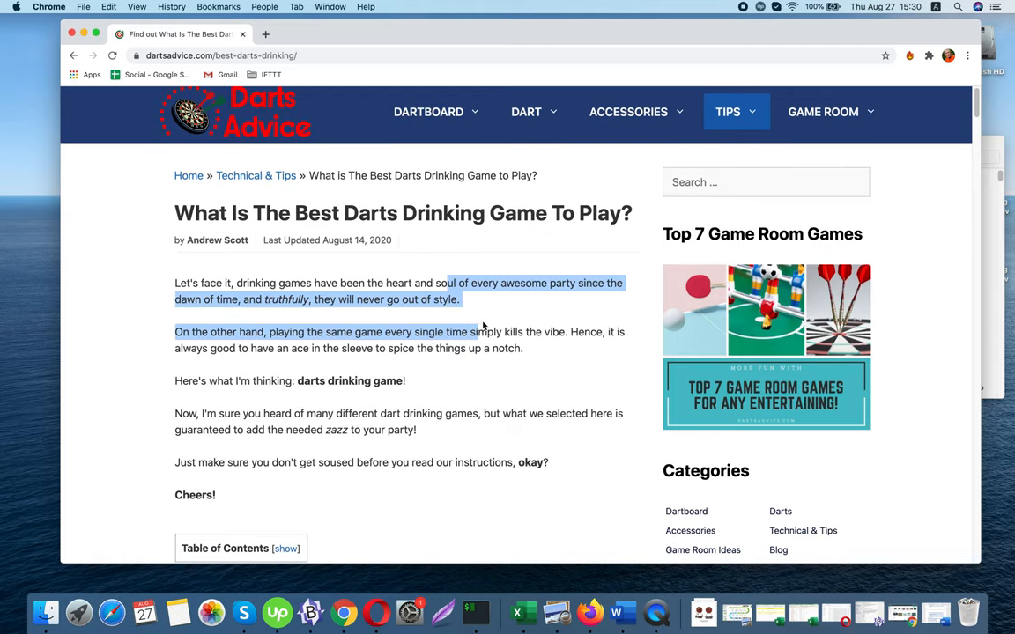
Scroll past the article's intro and Table of Contents to 'The Best Outdoor Dart Drinking Game' heading.
scroll(down, 3)
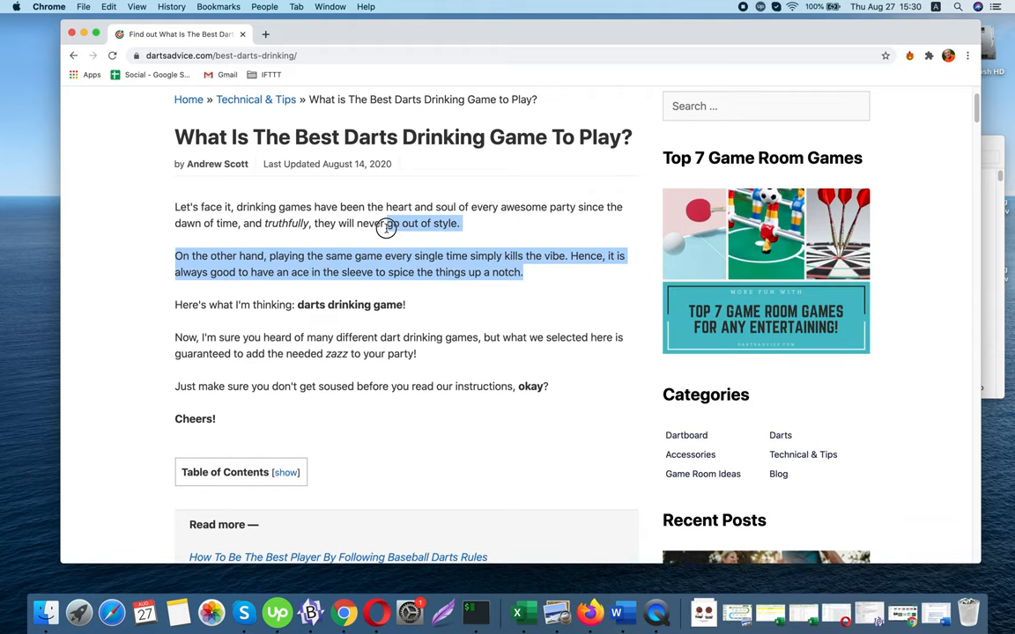
scroll(down, 3)
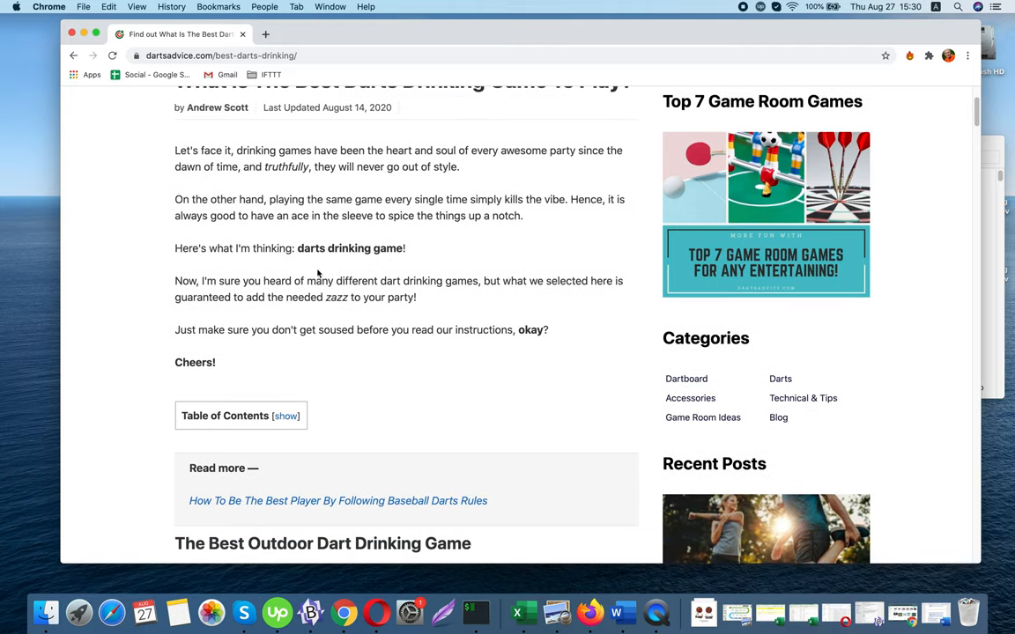
mouse_move(395, 202)
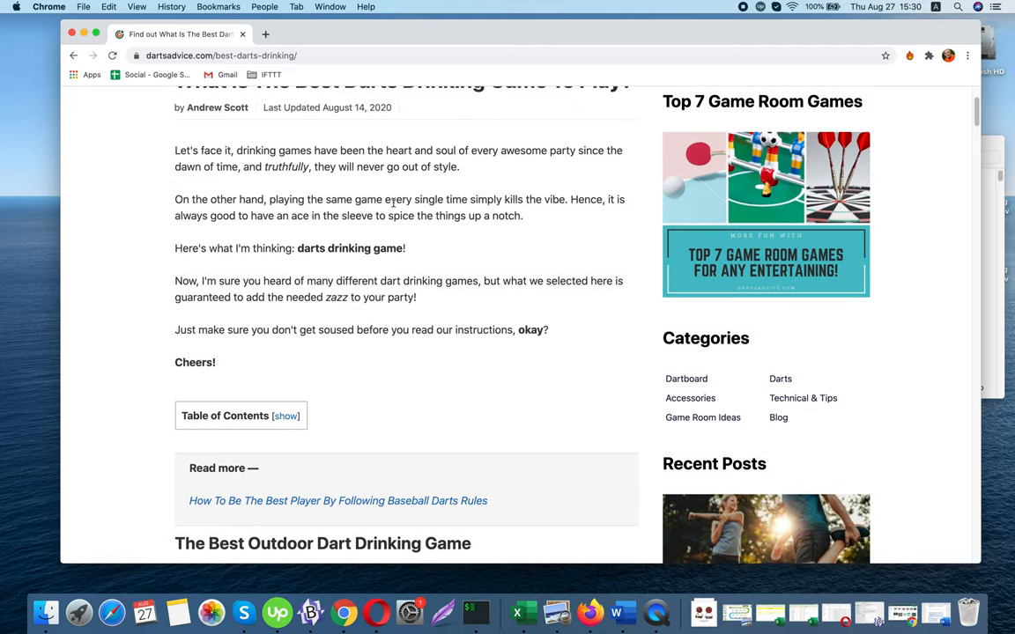
scroll(down, 3)
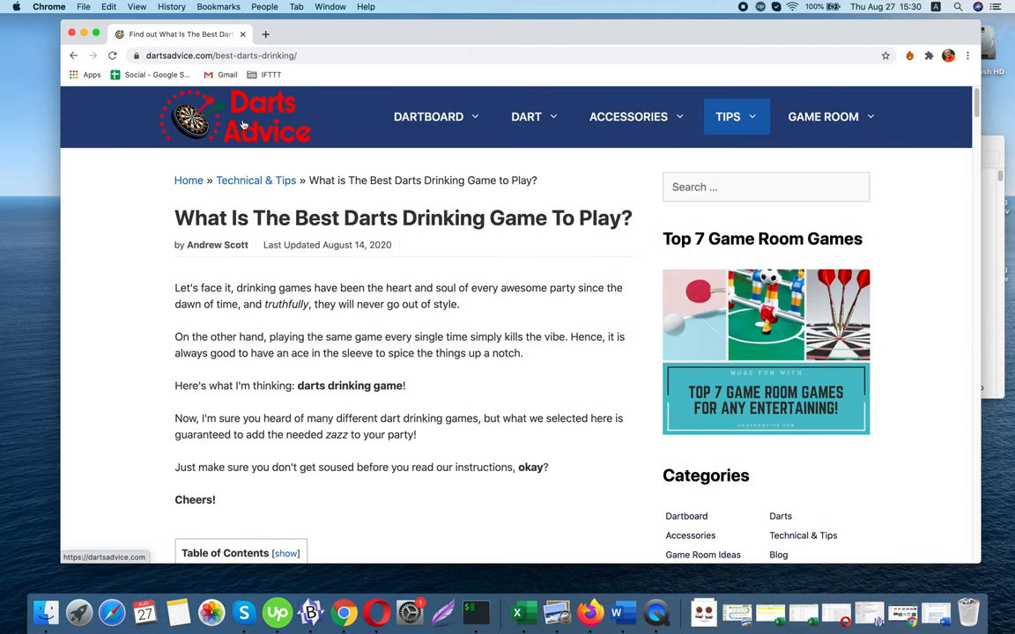
scroll(down, 3)
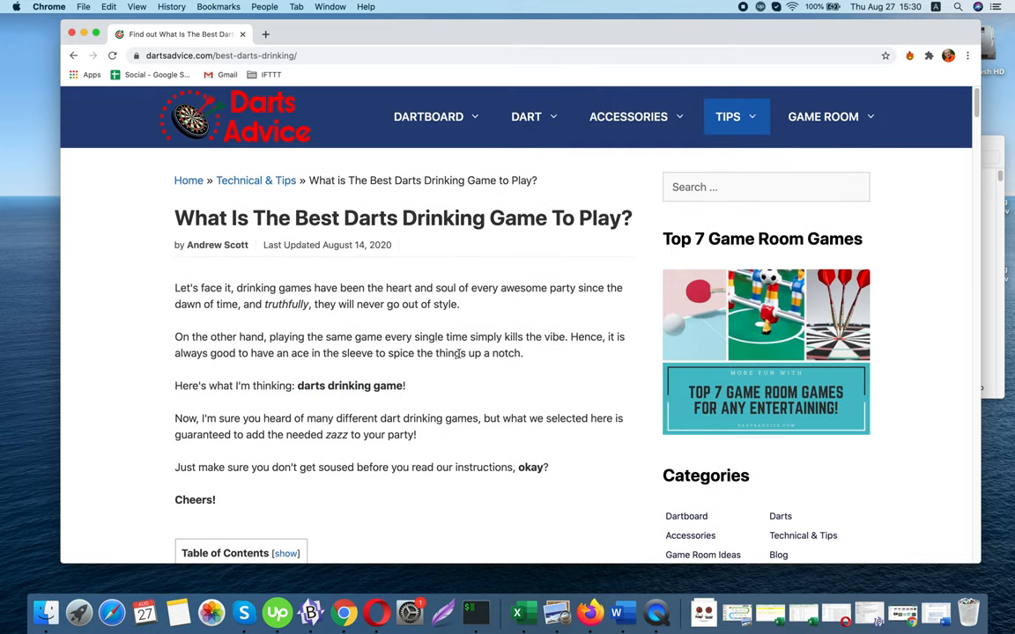
drag(175, 419, 416, 434)
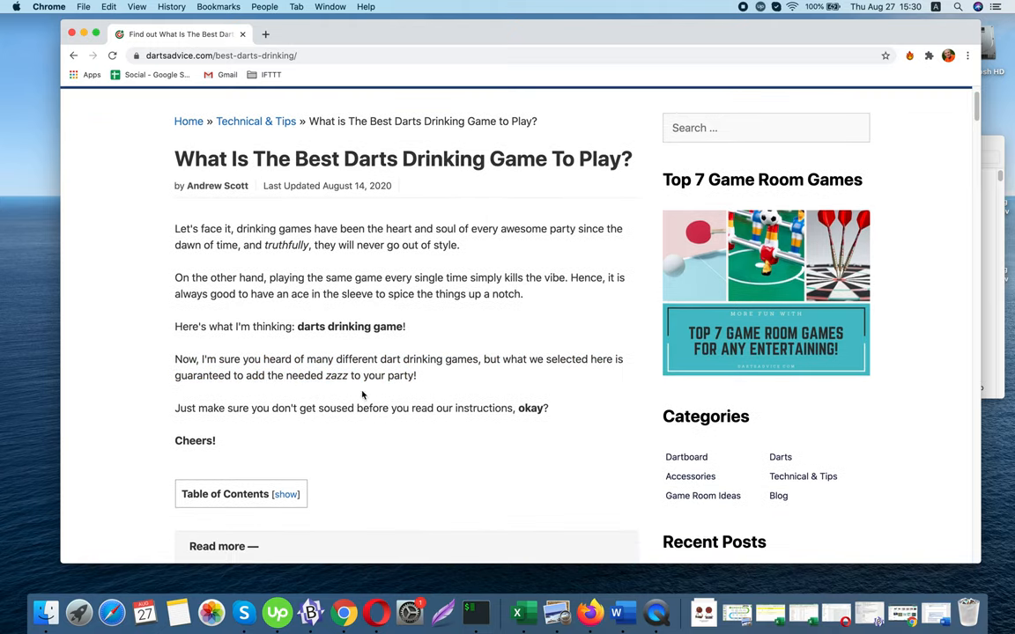
scroll(down, 3)
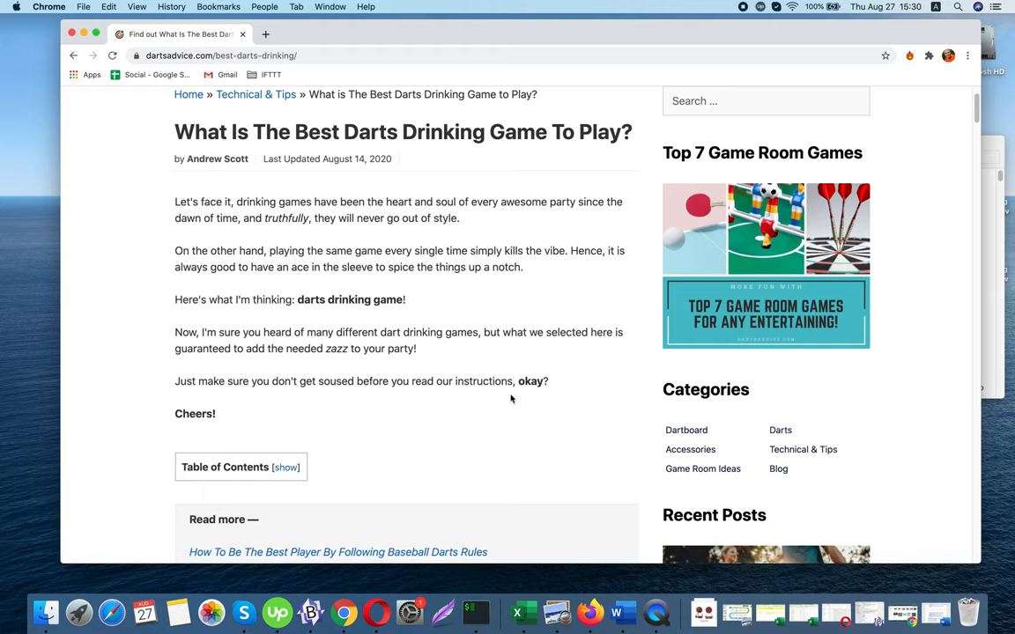
scroll(down, 3)
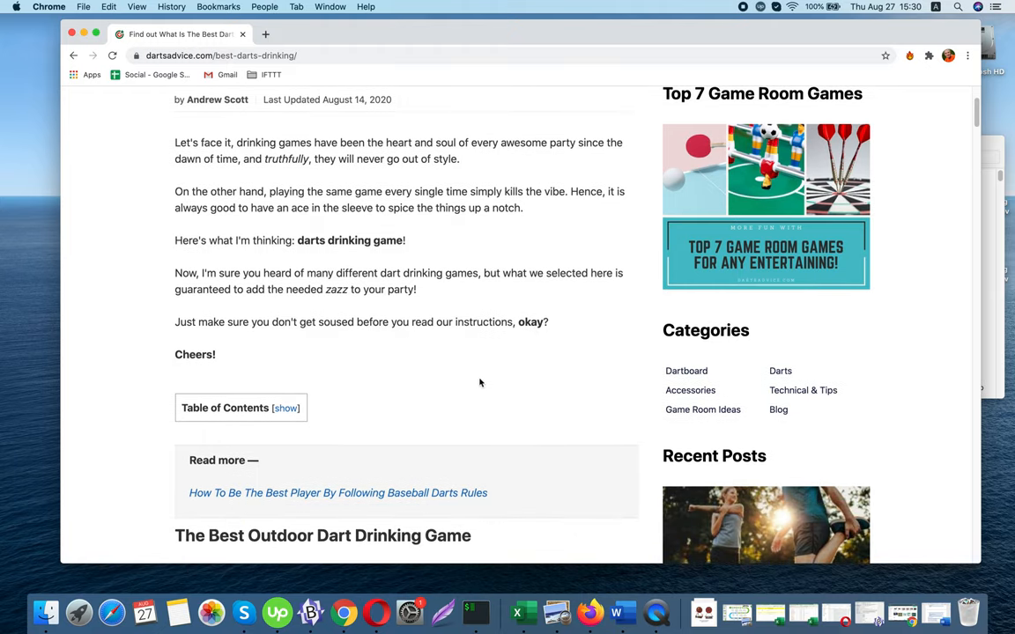
scroll(down, 3)
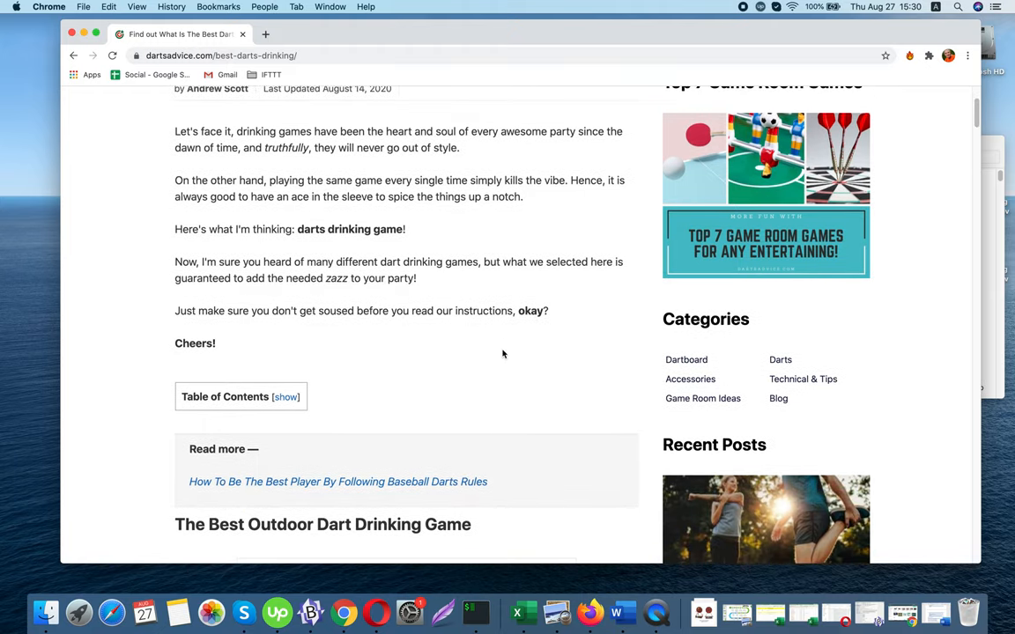
scroll(down, 3)
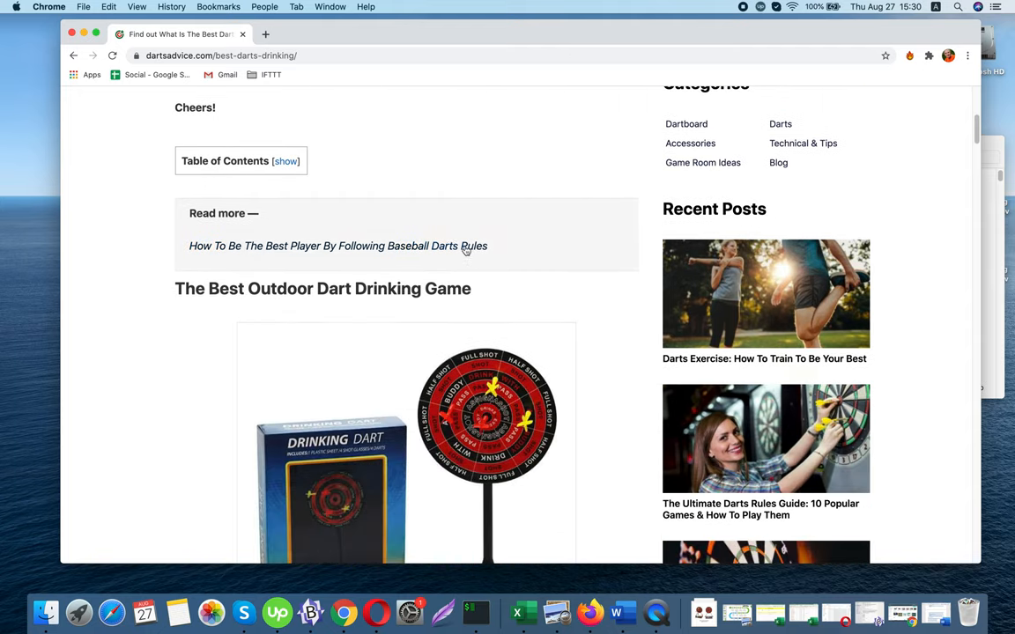
Scroll down into the Beer Darts section and its 'For this game, you will need' list.
scroll(down, 3)
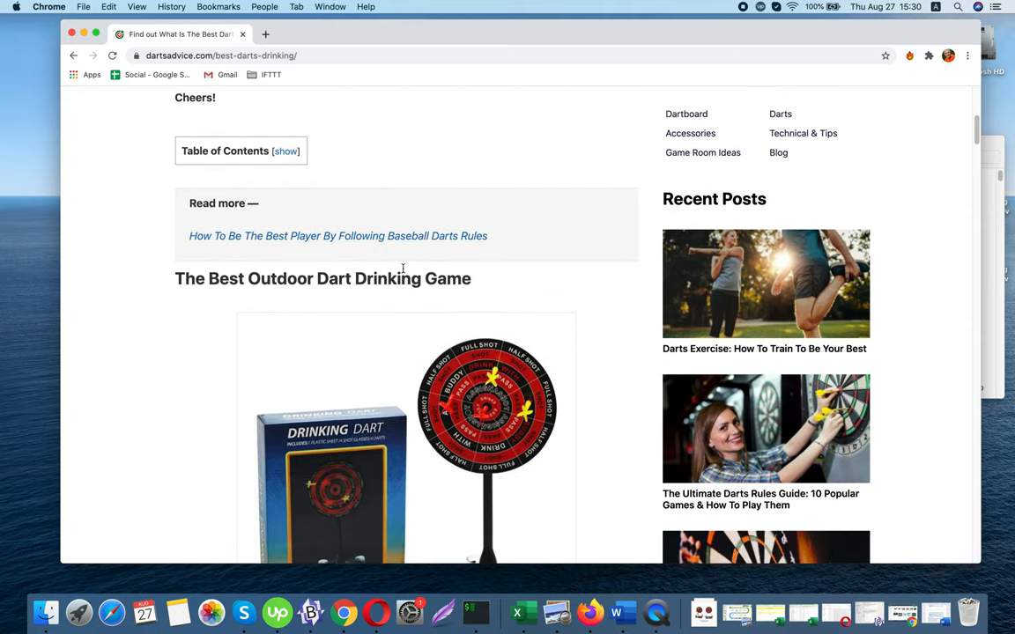
scroll(down, 3)
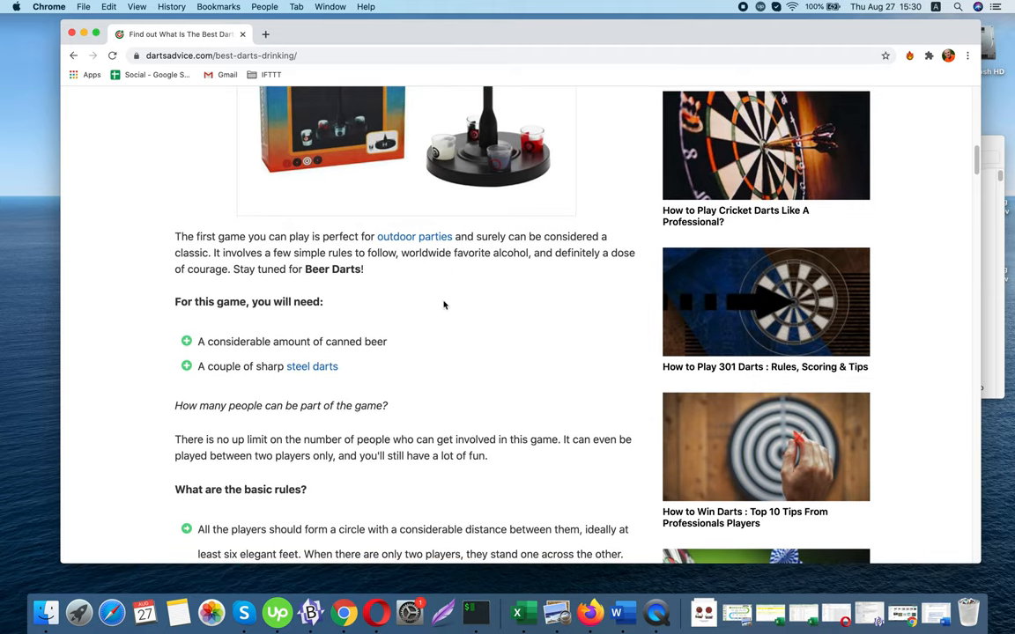
scroll(down, 3)
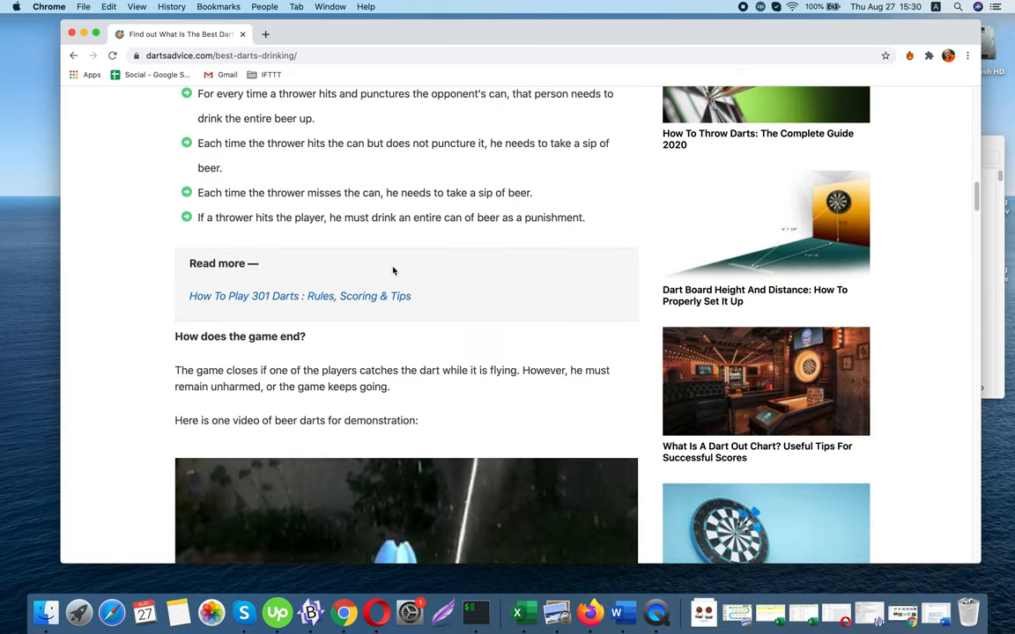
scroll(down, 3)
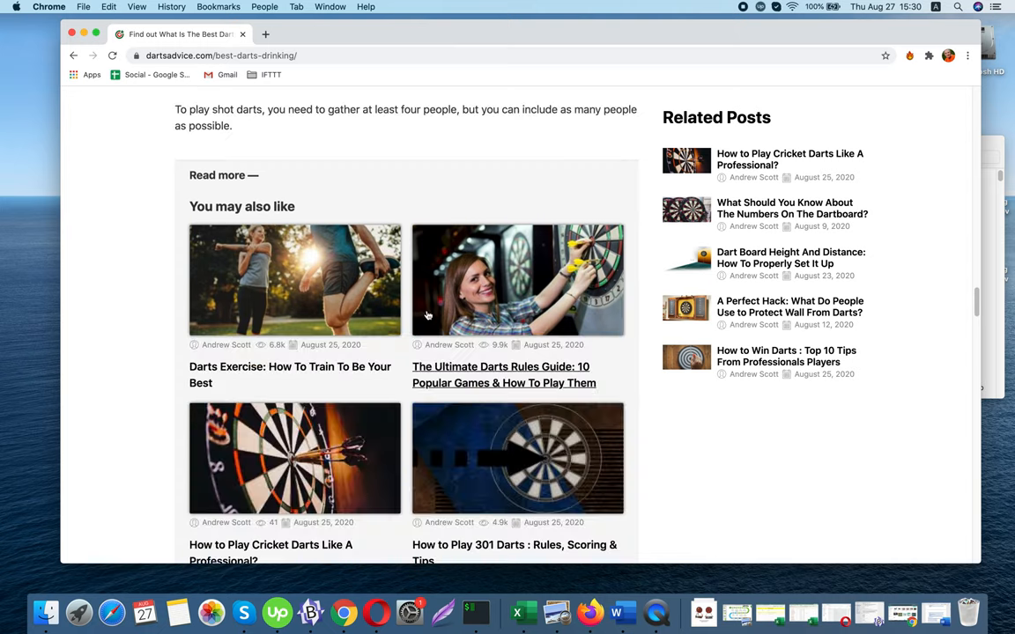
scroll(down, 3)
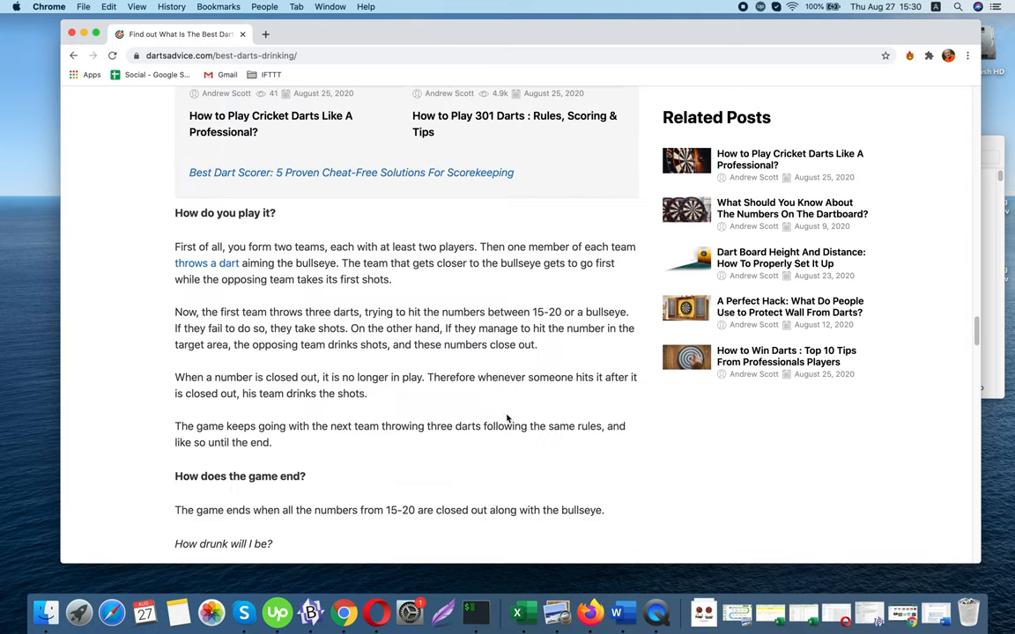
scroll(down, 3)
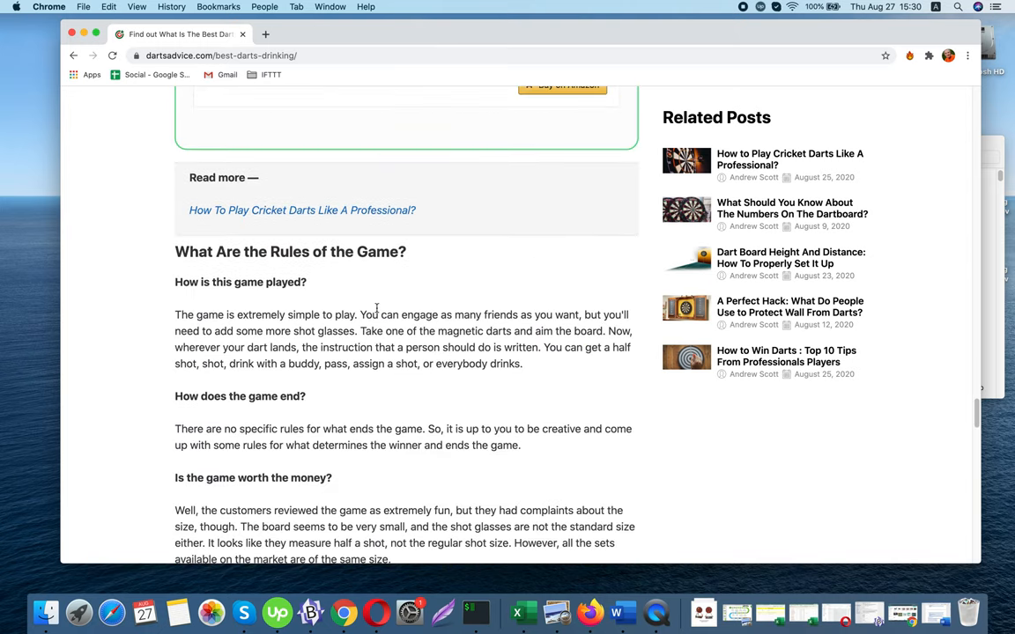
scroll(down, 3)
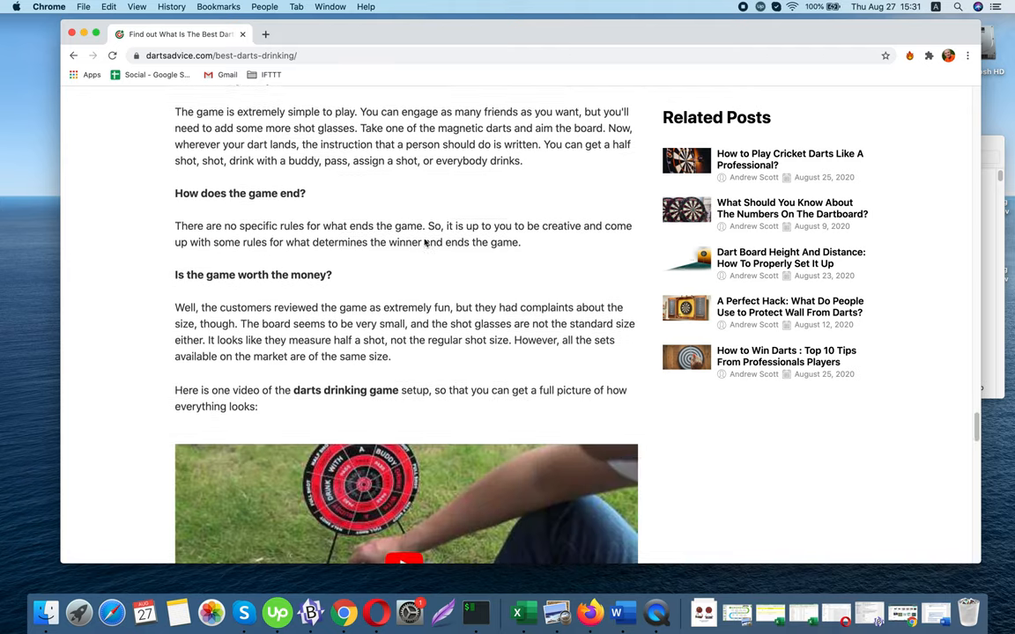
Continue scrolling to bring the Beer Darts 'What are the basic rules?' heading into view.
scroll(down, 3)
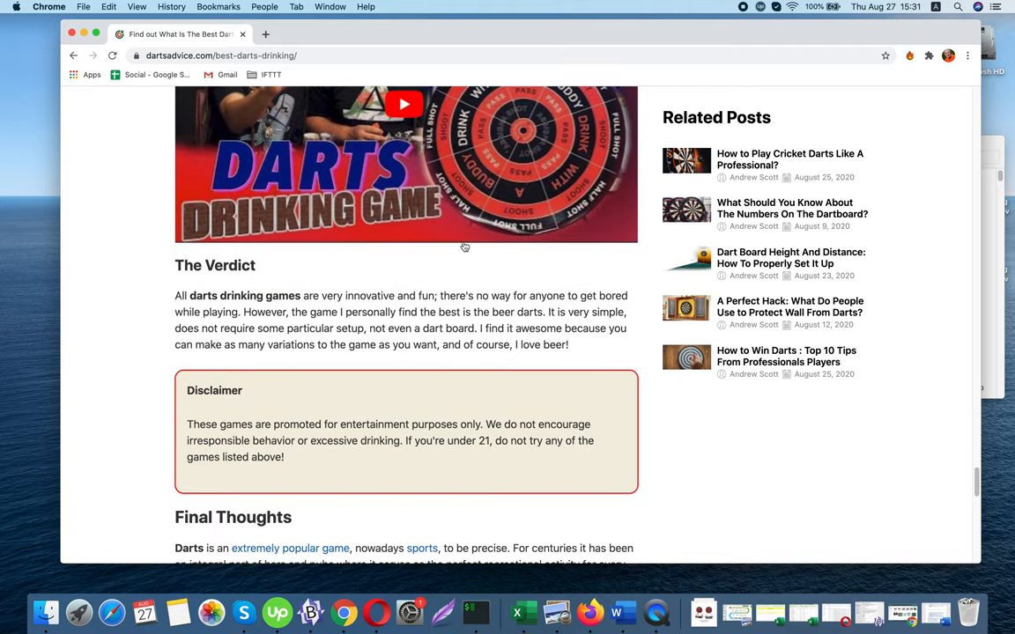
scroll(down, 3)
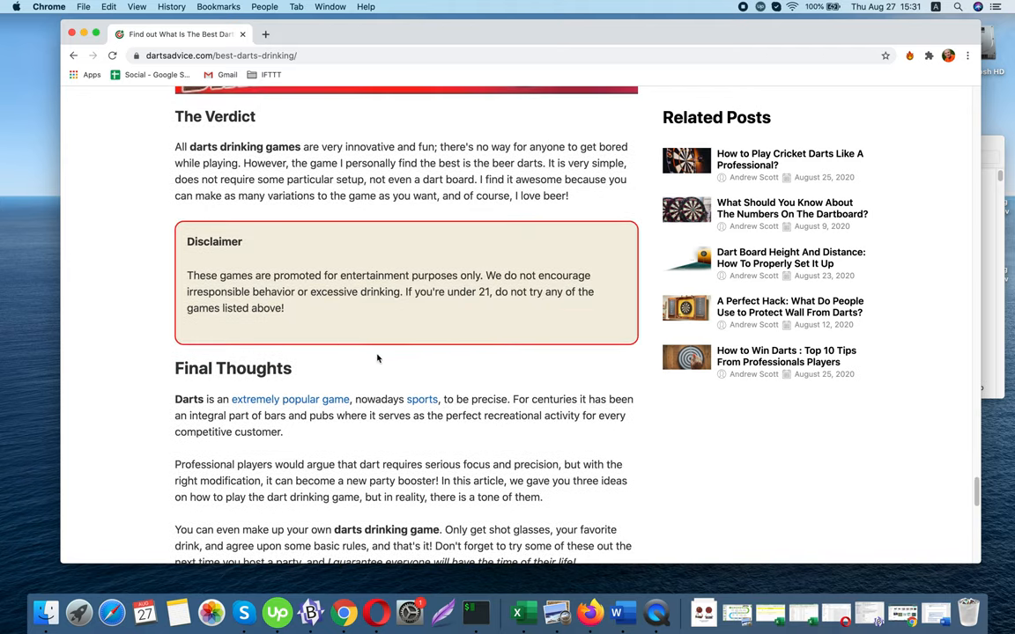
scroll(down, 3)
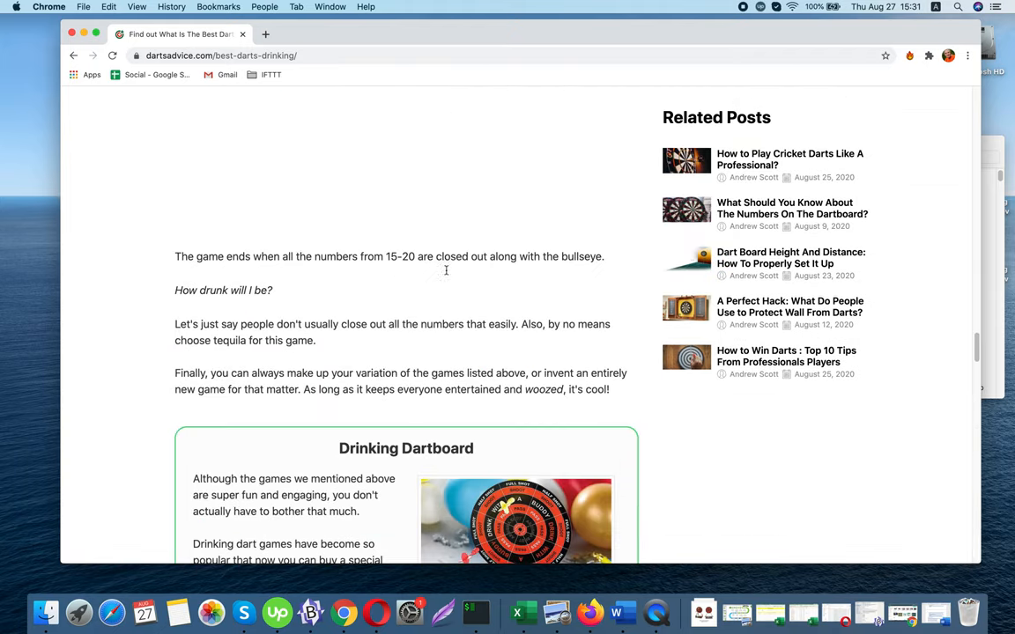
scroll(down, 3)
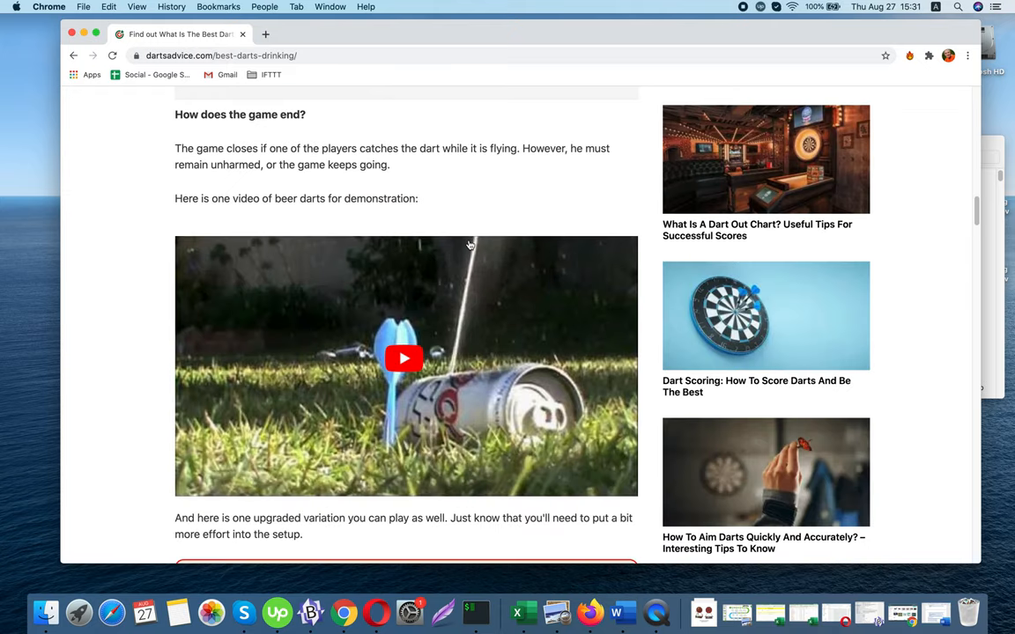
scroll(down, 3)
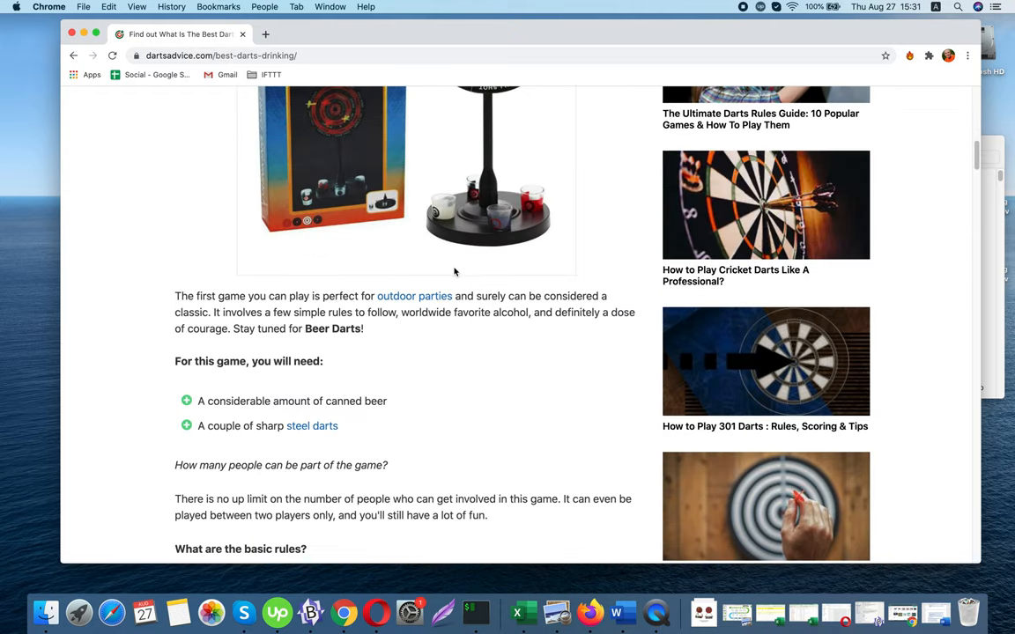
scroll(down, 3)
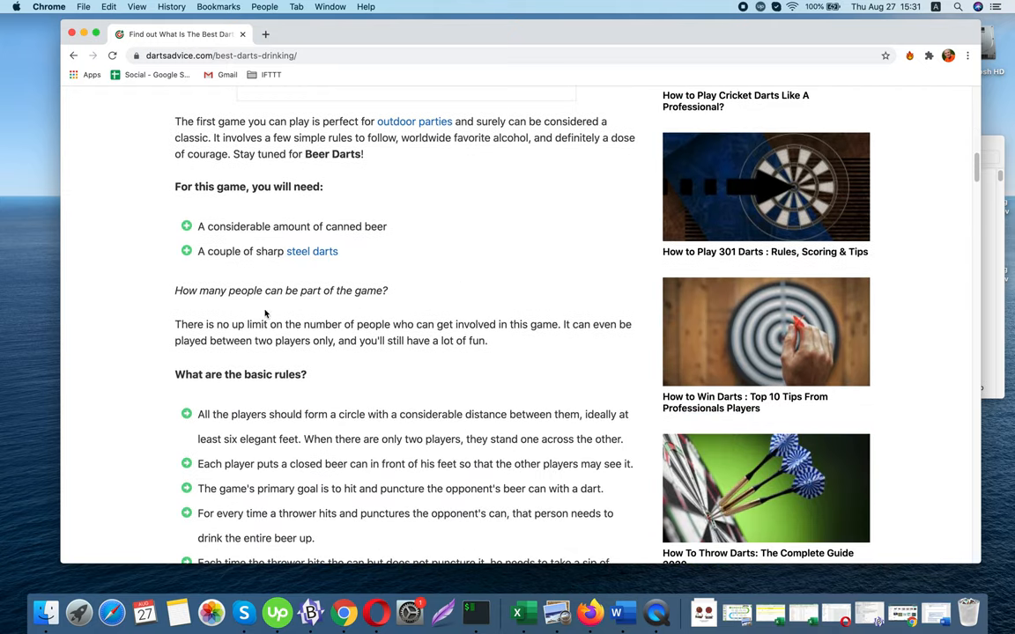
scroll(down, 3)
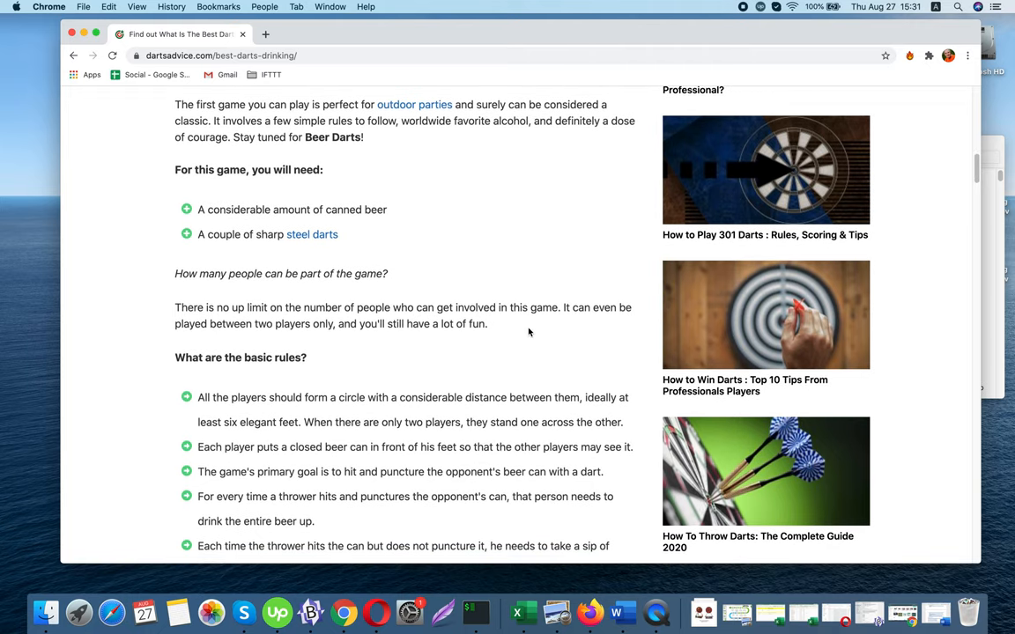
mouse_move(555, 320)
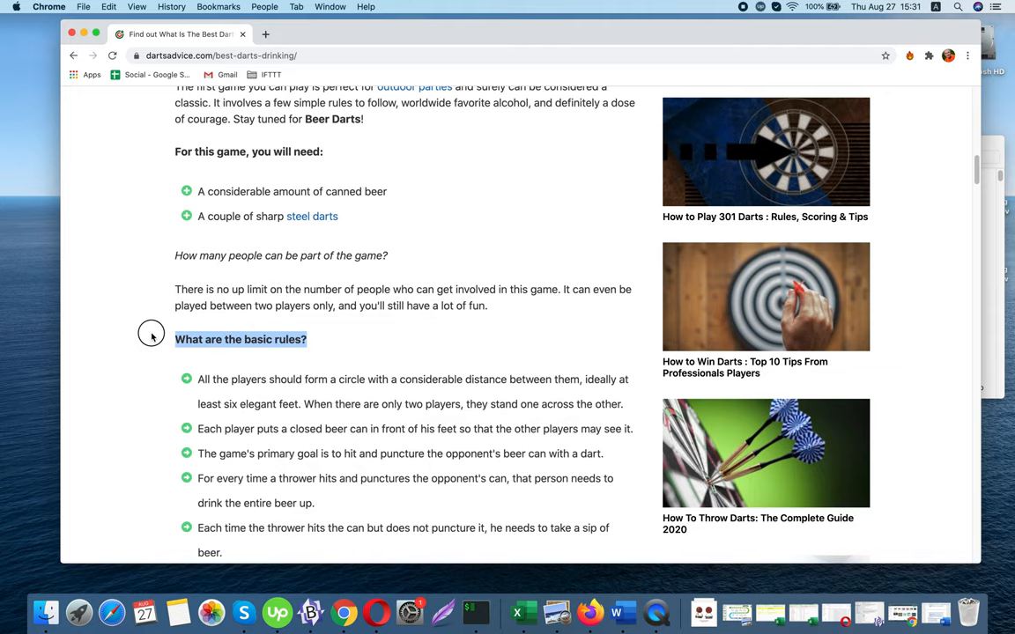
Skim the rest of the article and return to the Beer Darts basic rules.
scroll(down, 3)
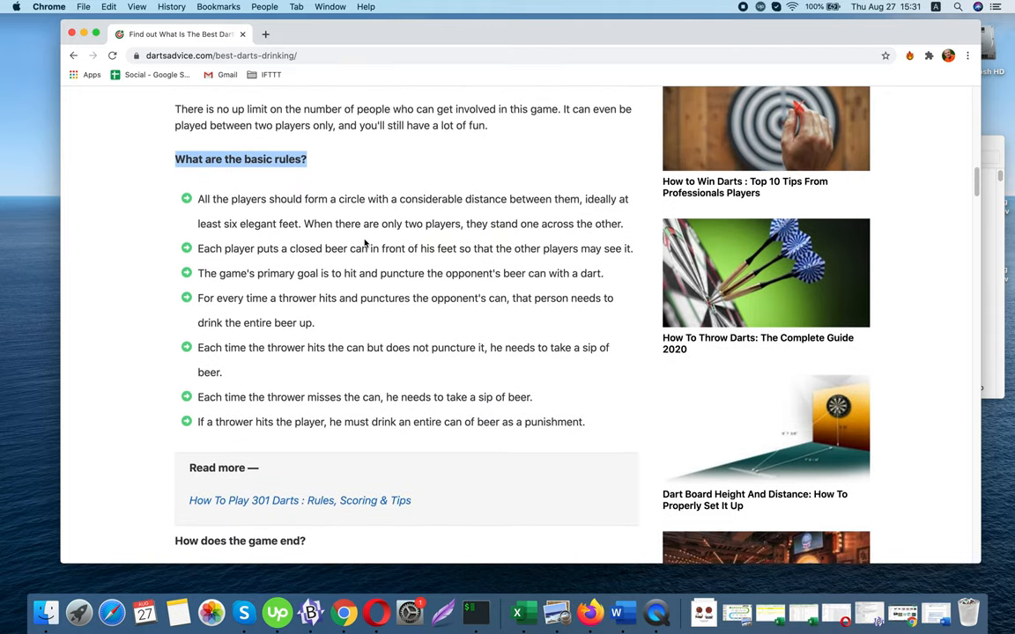
scroll(down, 3)
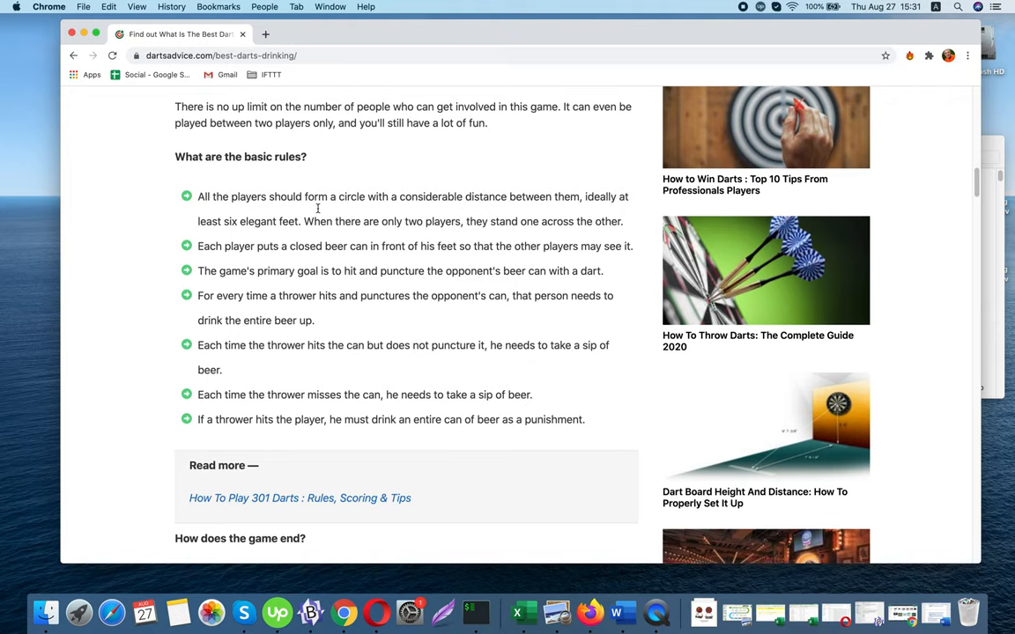
scroll(down, 3)
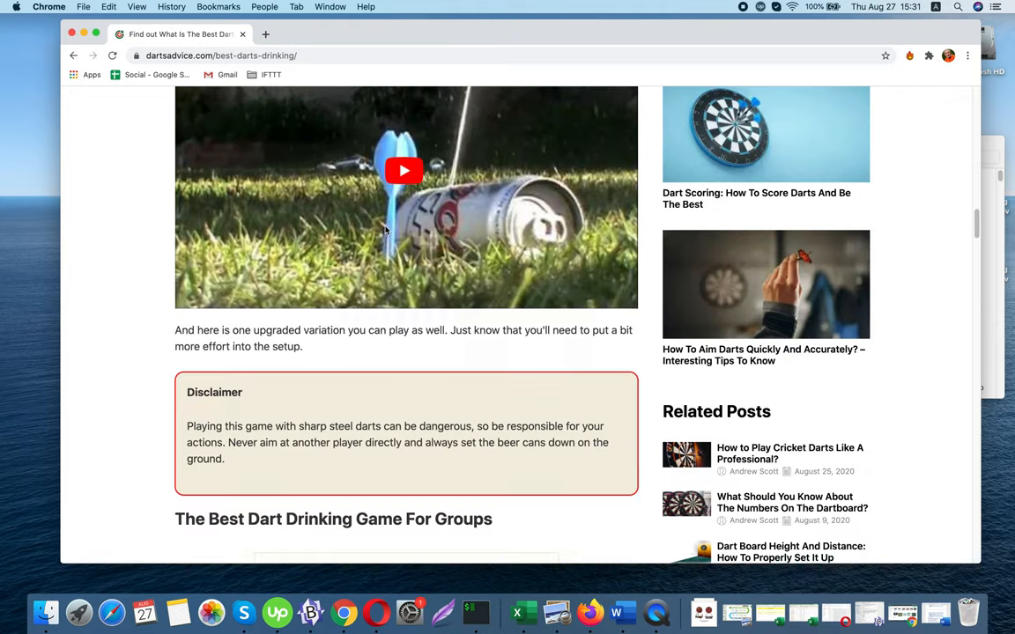
scroll(down, 3)
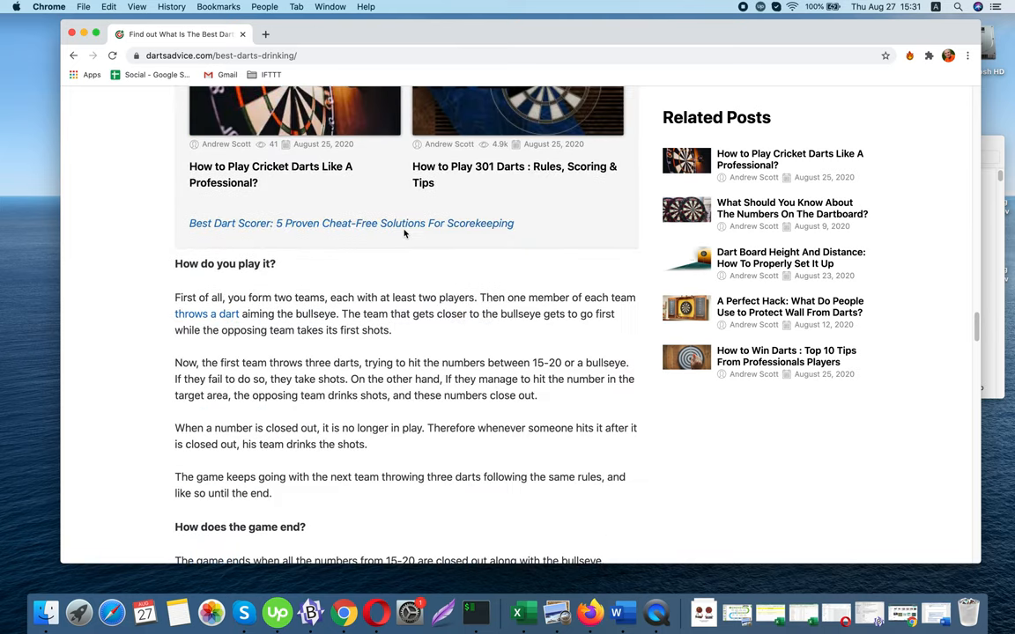
scroll(down, 3)
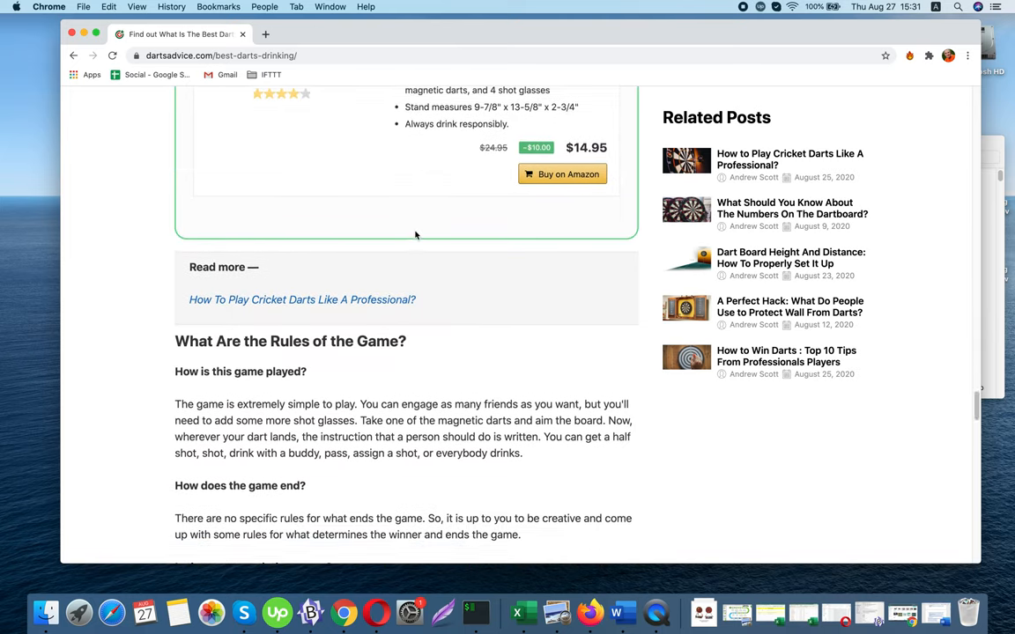
scroll(down, 3)
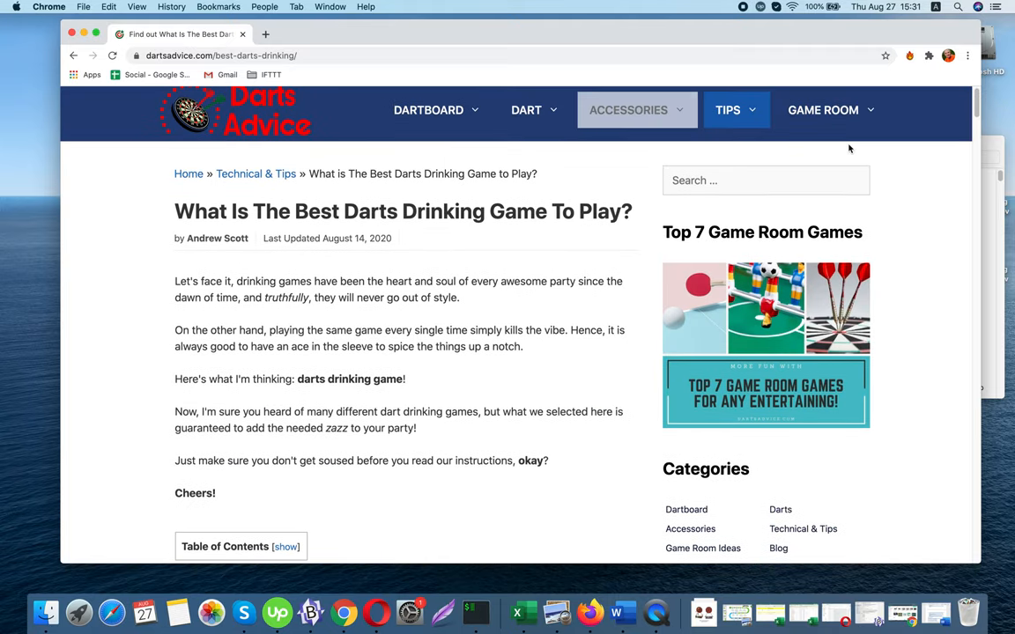
scroll(down, 3)
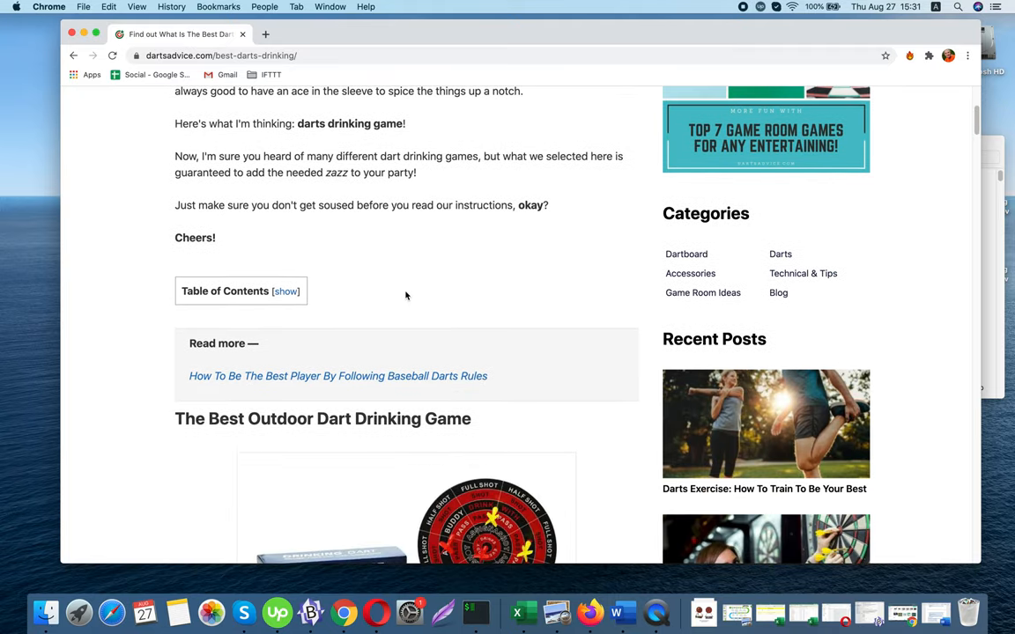
scroll(down, 3)
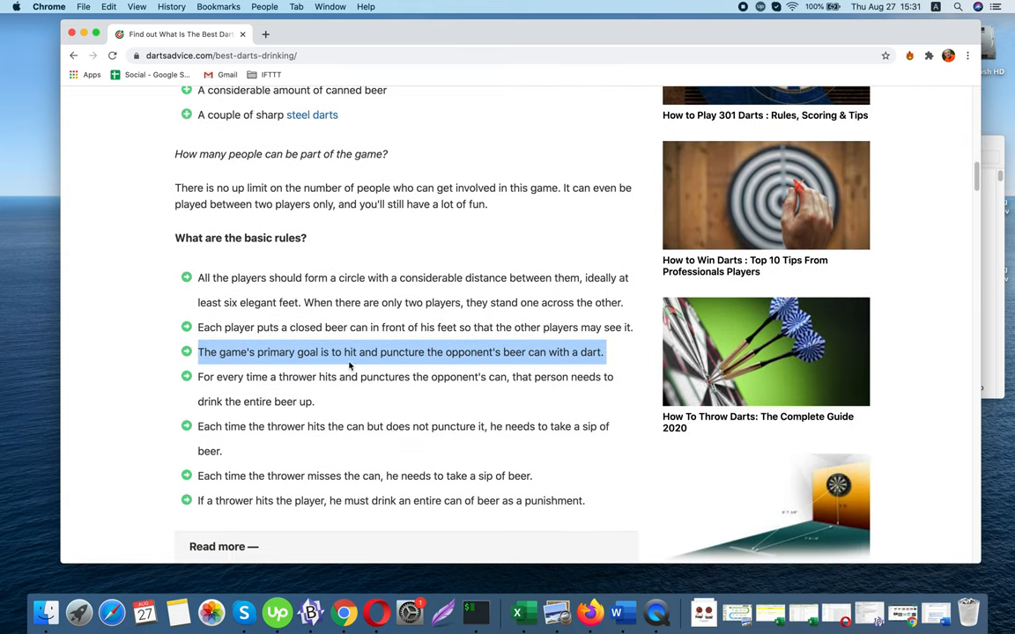
Read slowly through the Beer Darts rules list down to the 'How does the game end?' heading.
scroll(down, 3)
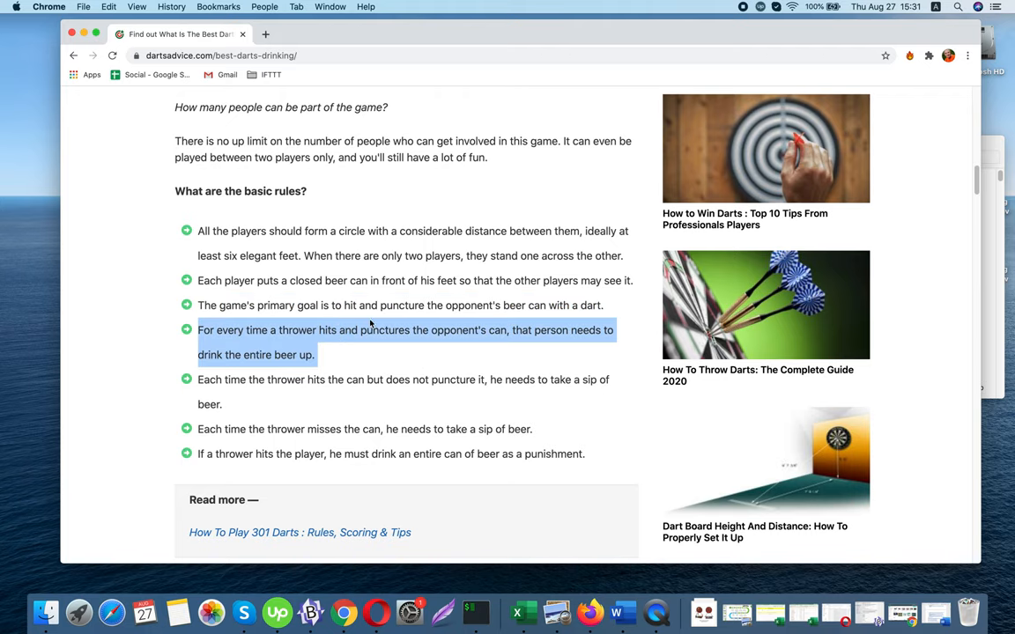
scroll(down, 3)
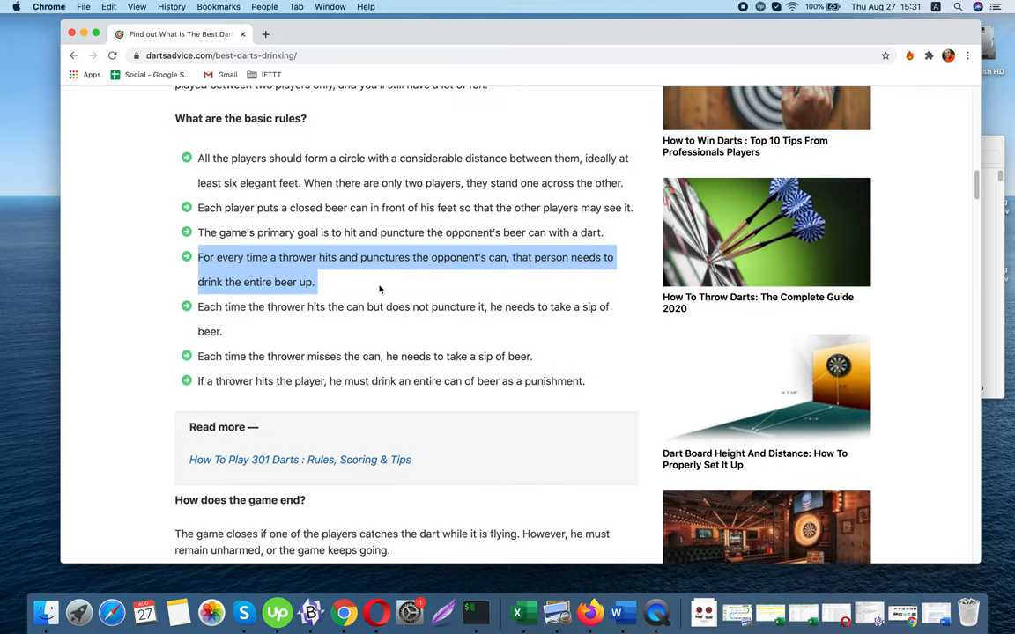
scroll(down, 3)
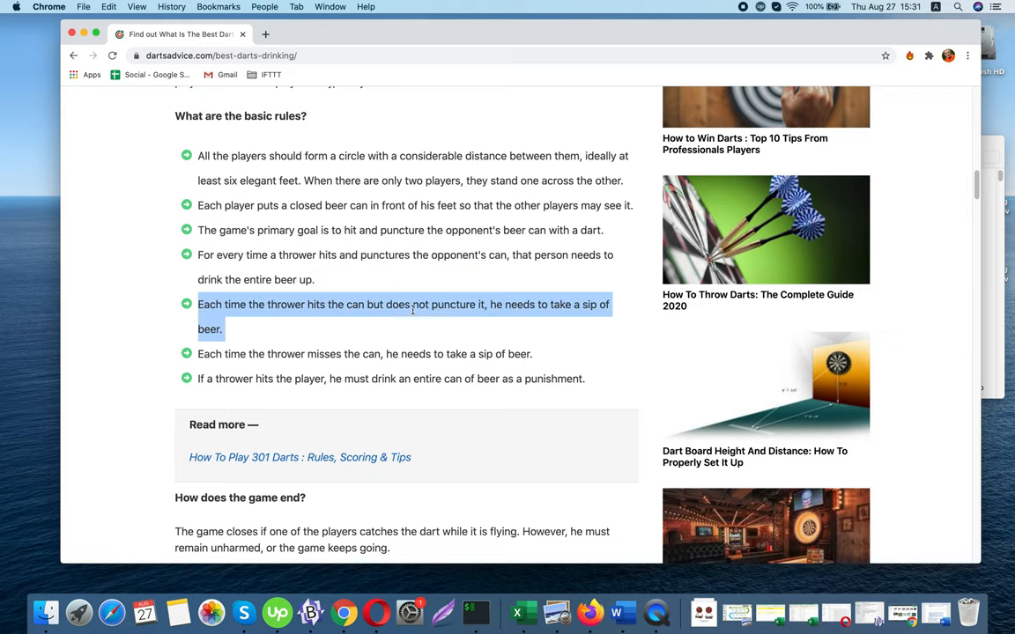
scroll(down, 3)
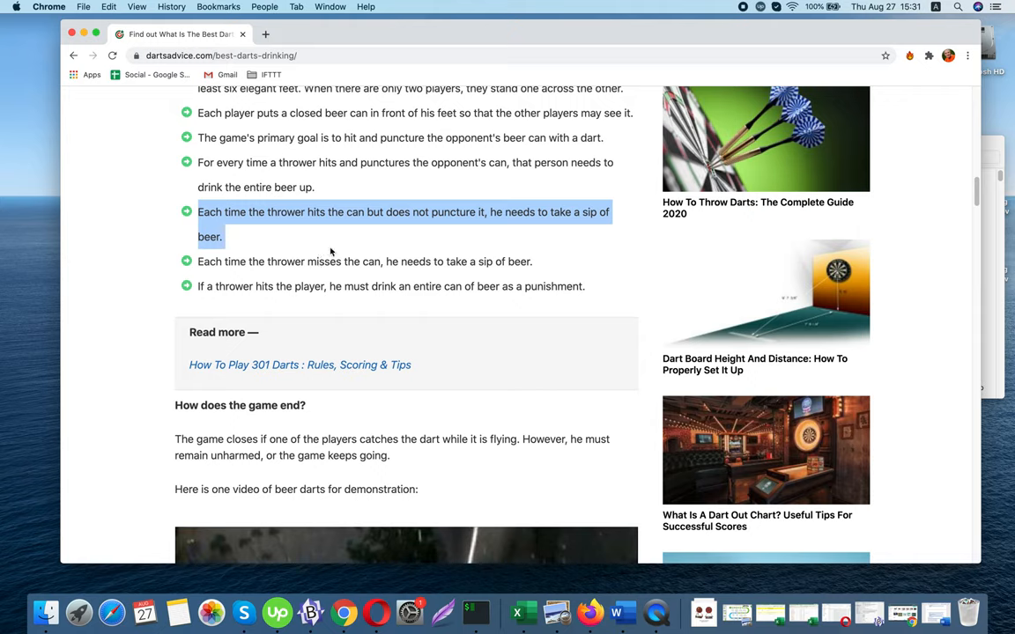
mouse_move(320, 245)
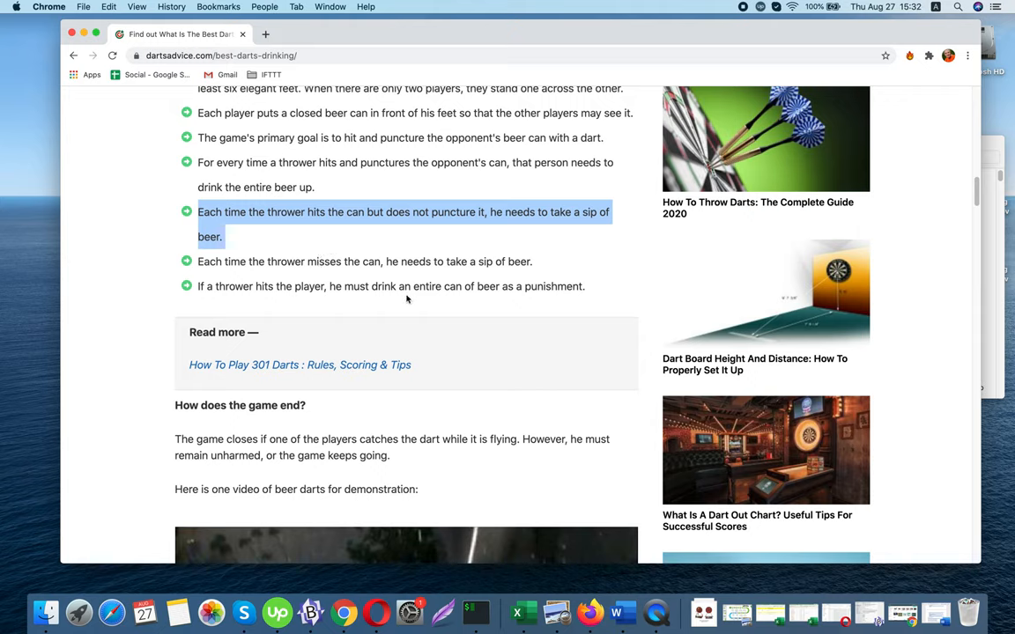
mouse_move(280, 279)
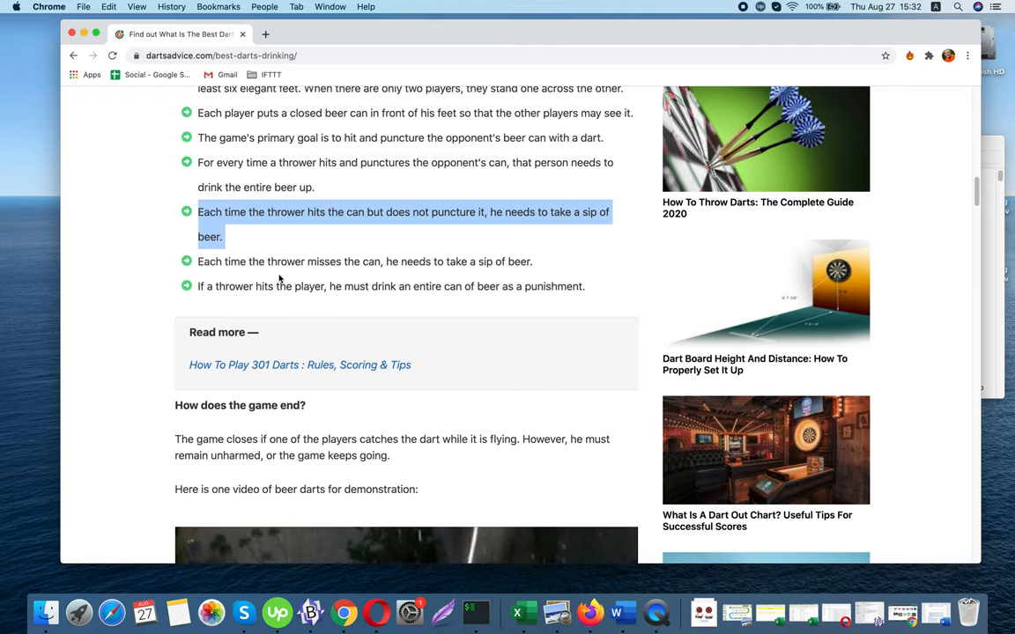
scroll(down, 3)
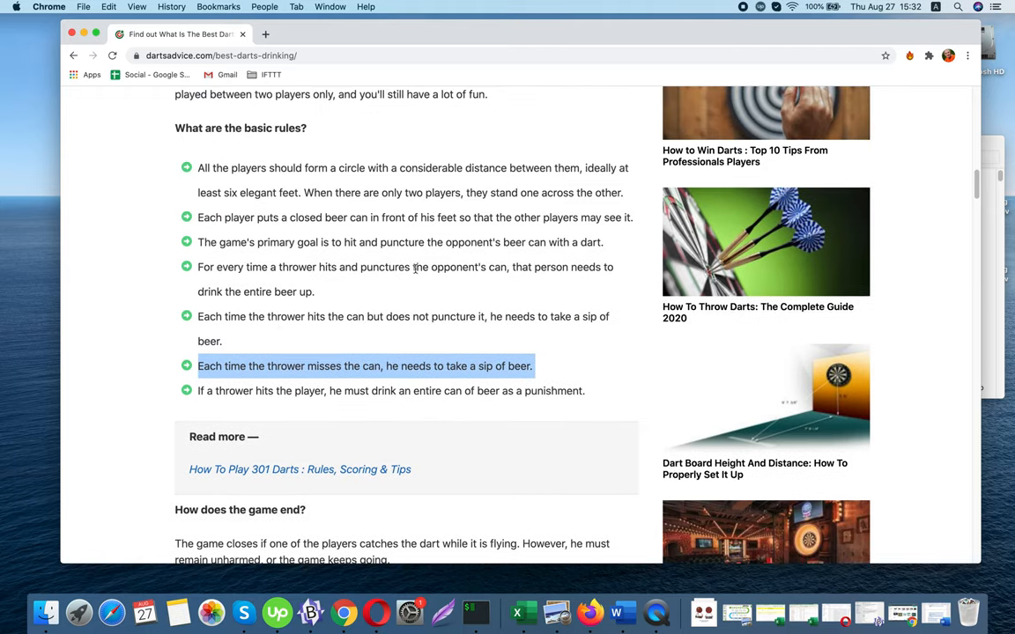
scroll(down, 3)
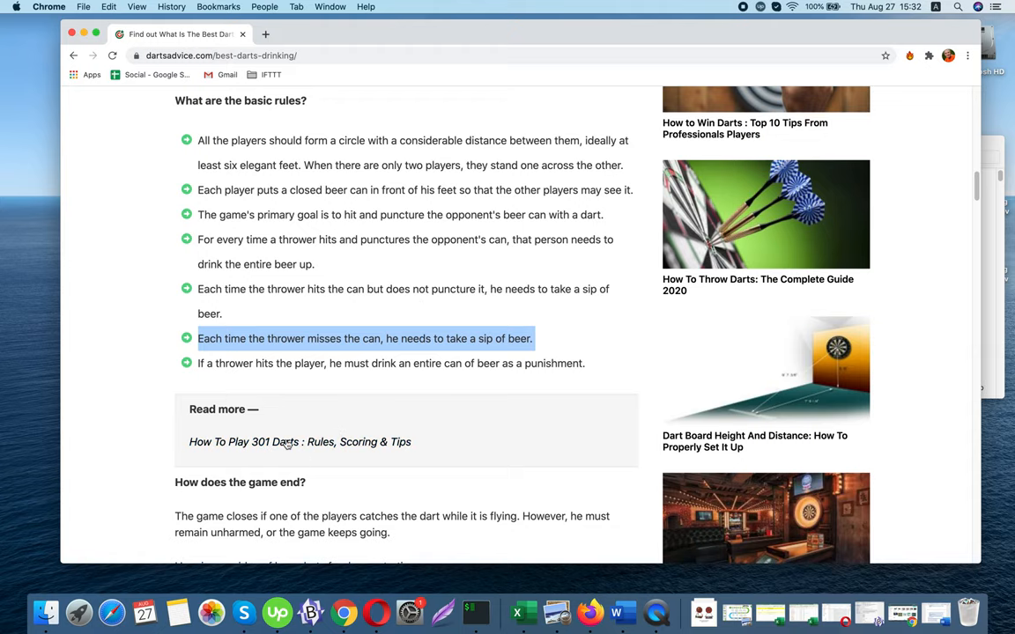
scroll(down, 3)
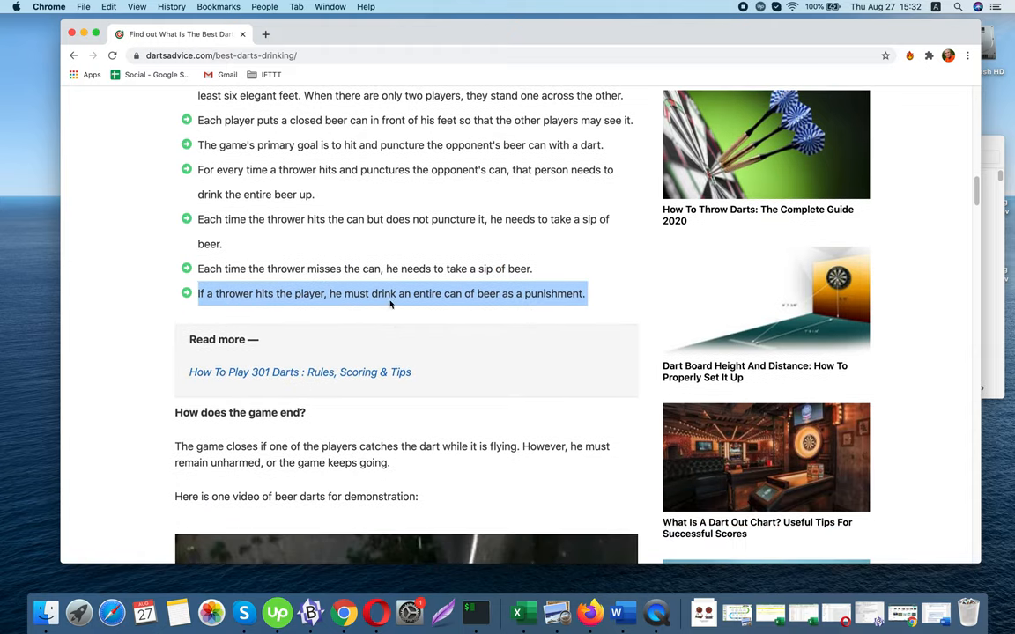
scroll(down, 3)
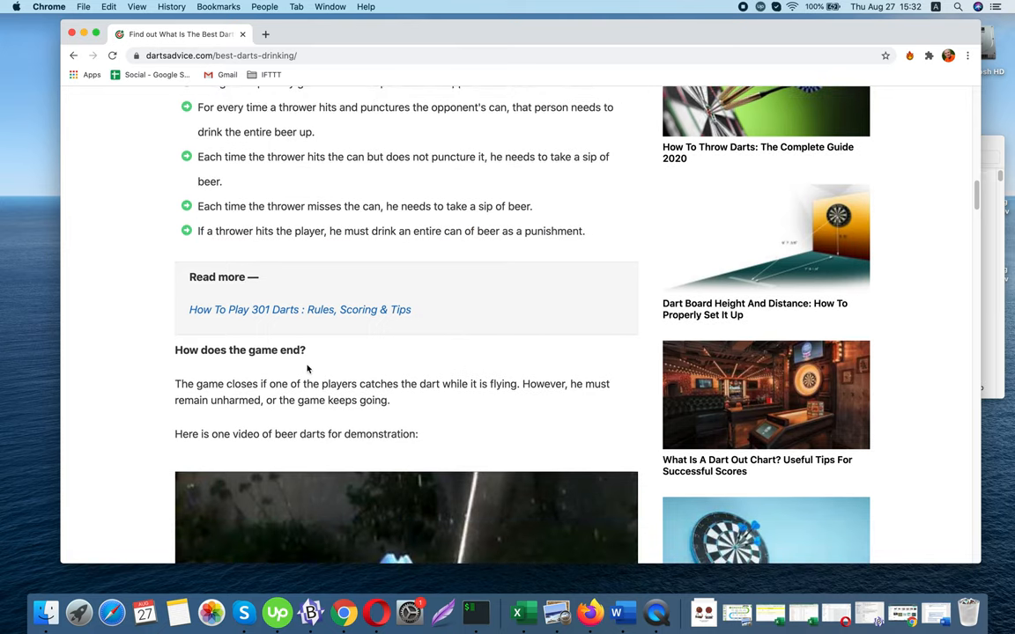
scroll(down, 3)
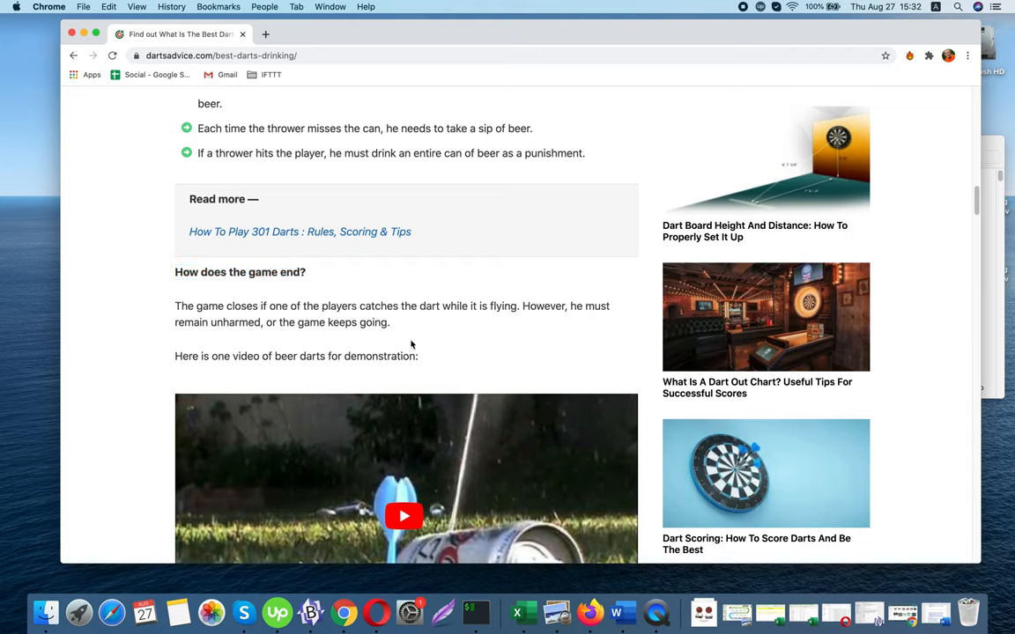
drag(175, 306, 392, 322)
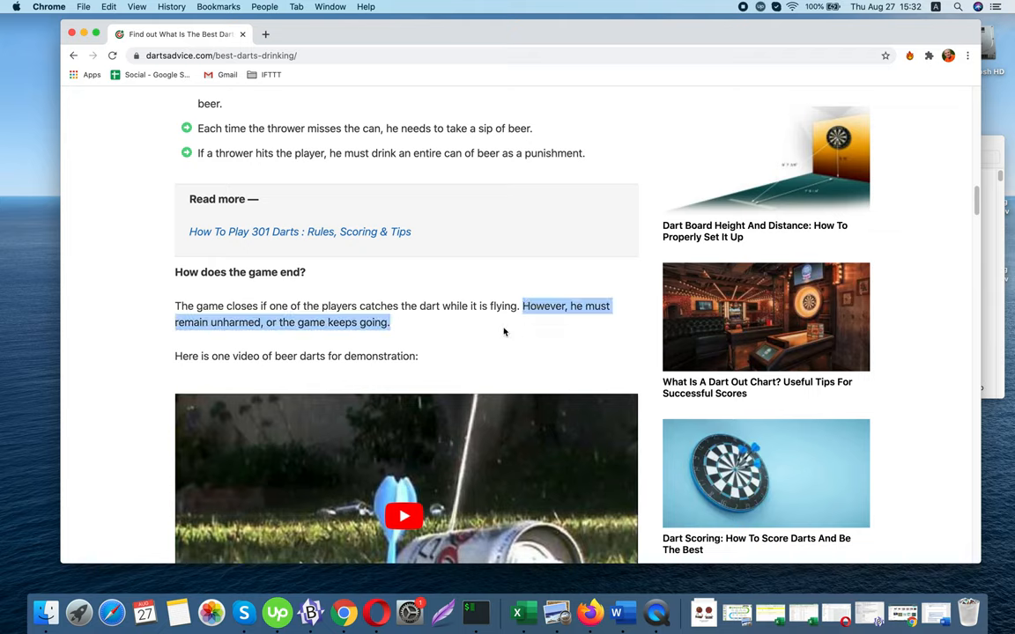
click(434, 363)
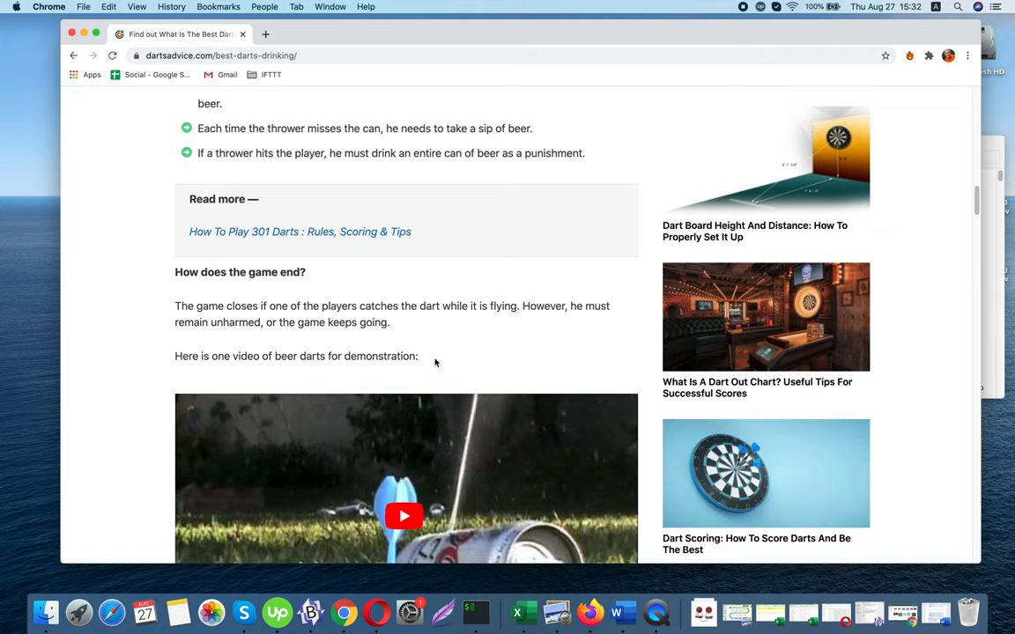